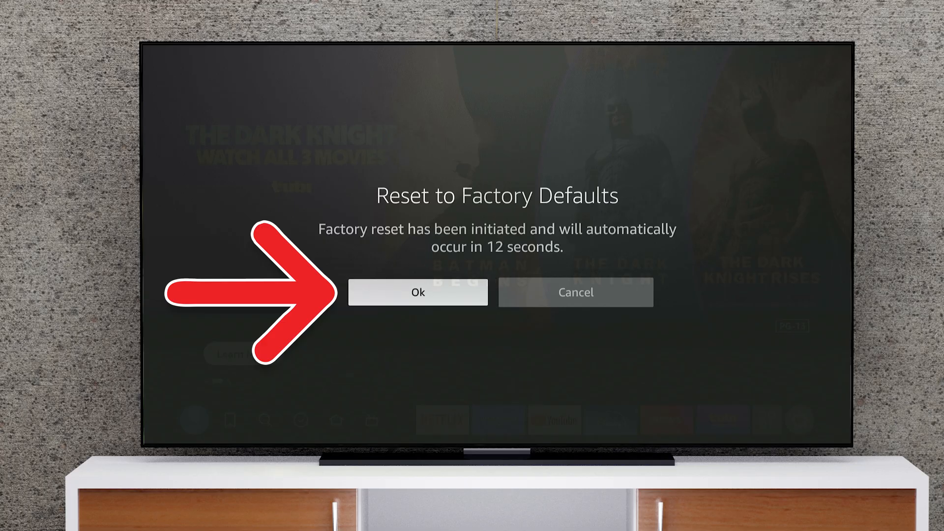
- Confirm Ok in the Reset to Factory Defaults dialog so the Fire TV wipes now
click(418, 293)
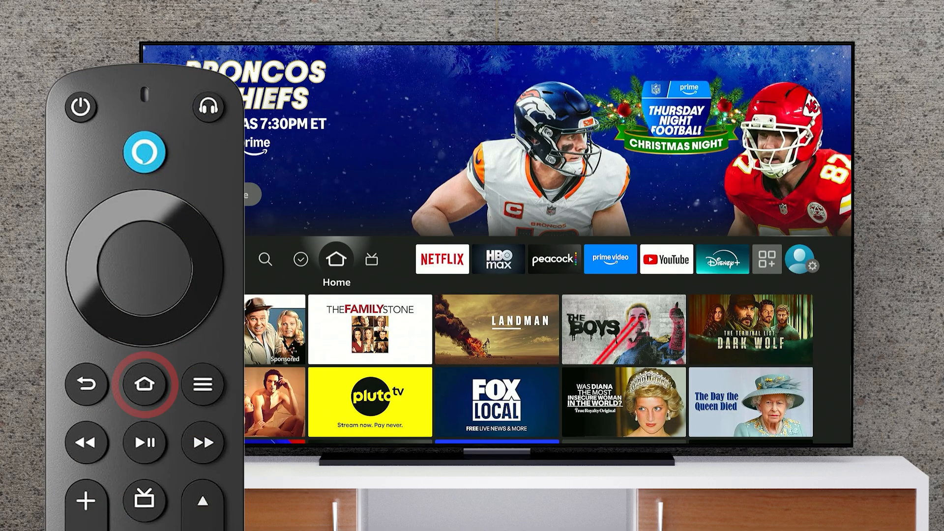
- Go into Settings > My Fire TV and choose Reset to Factory Defaults
click(144, 384)
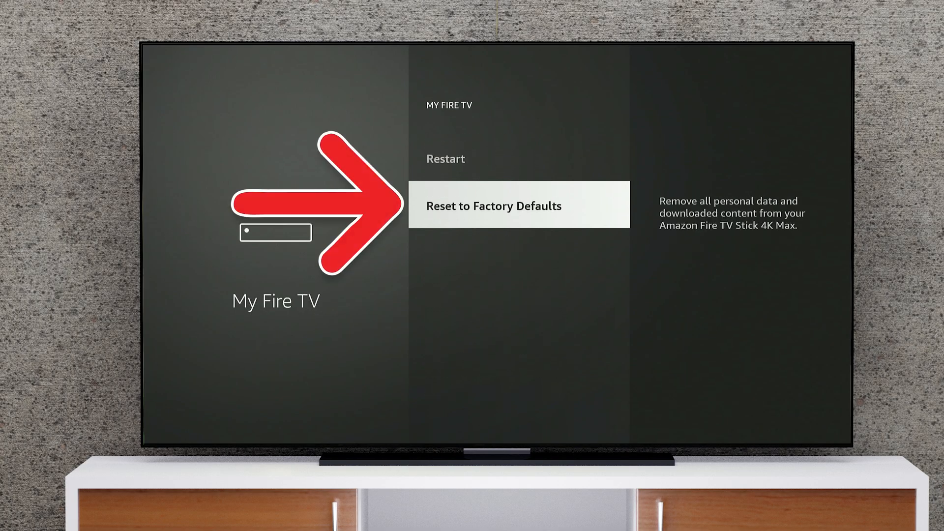
click(494, 205)
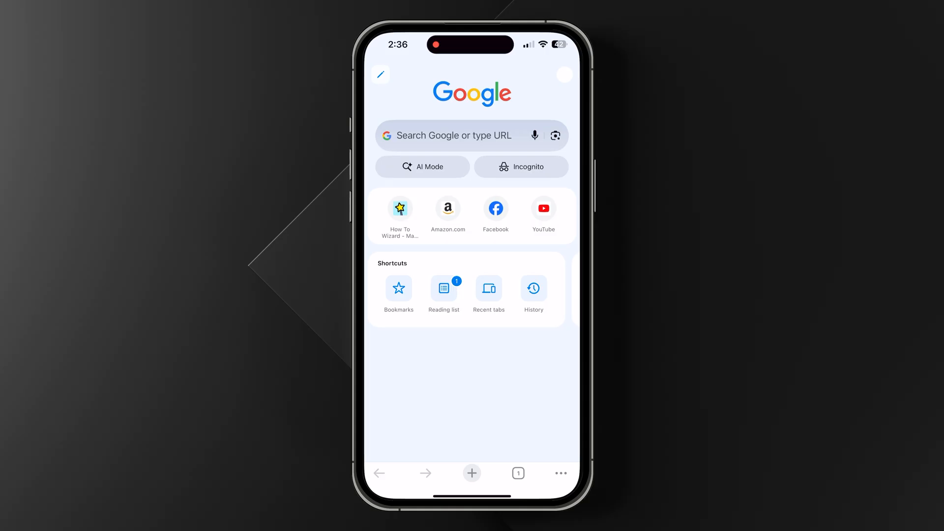
- Search 'amazon' from Chrome's address bar to reach Amazon's website
click(471, 135)
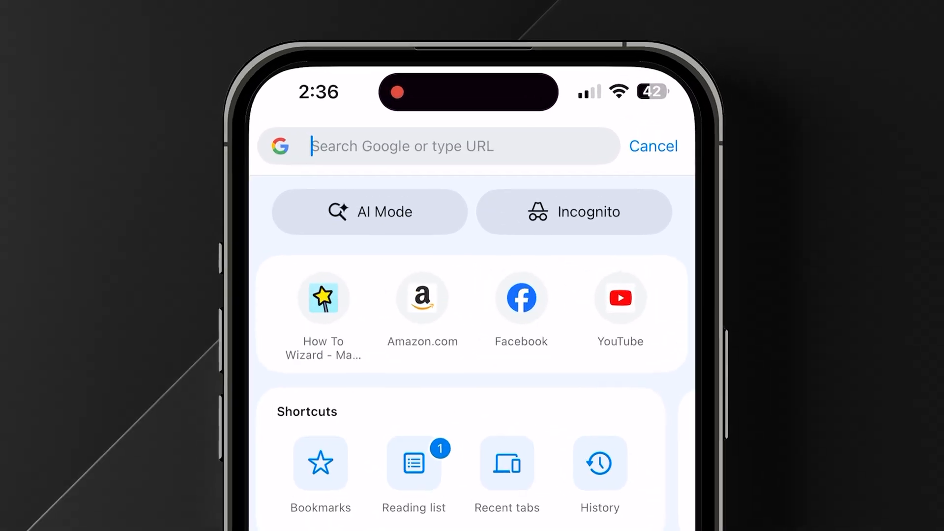
text(amazon.com)
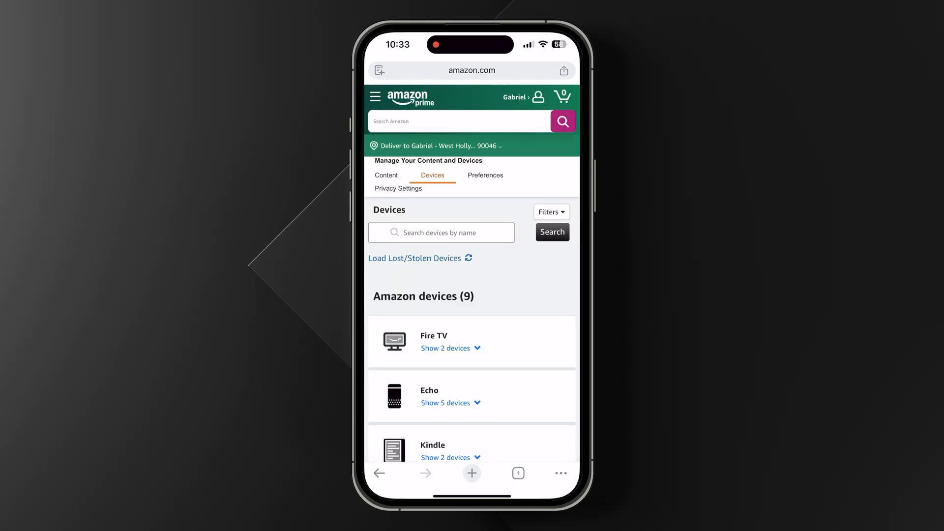
- Show the Fire TV devices, choose How-To Wiz Fire TV and request Deregister
click(446, 348)
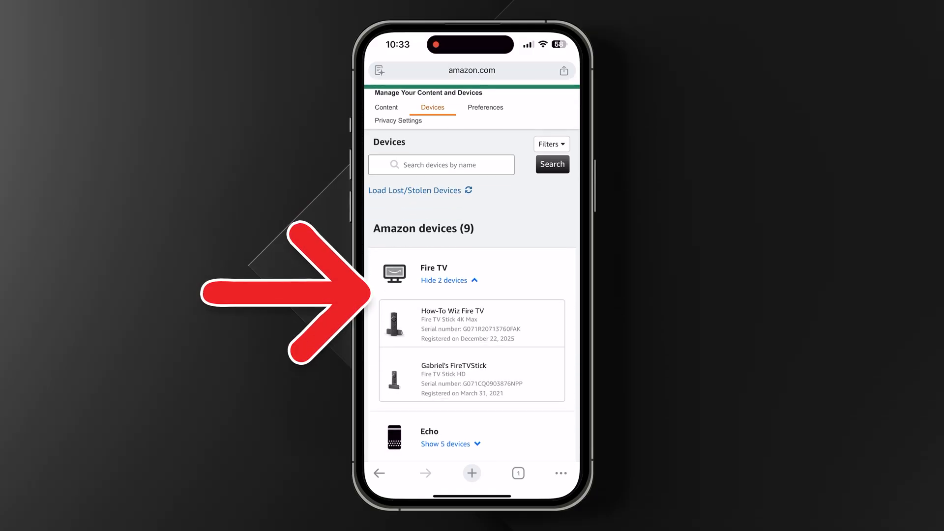
click(451, 311)
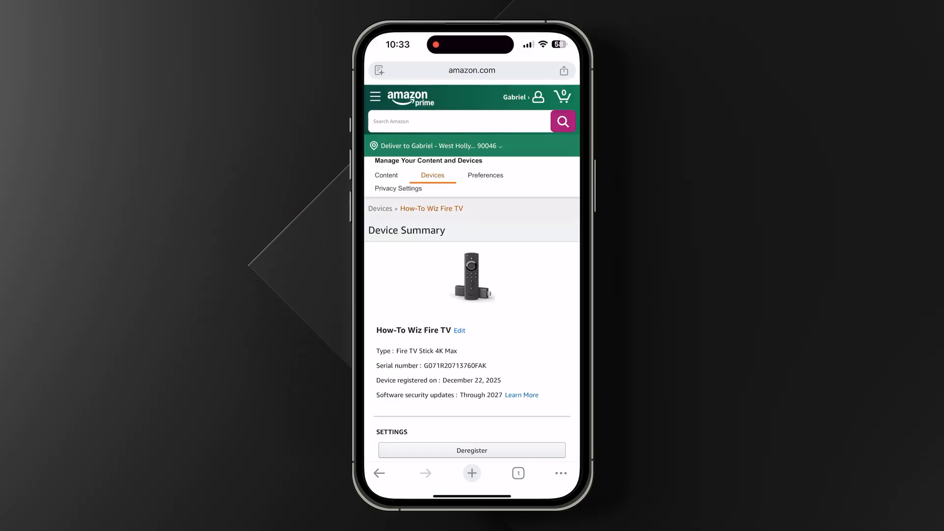
scroll(down, 3)
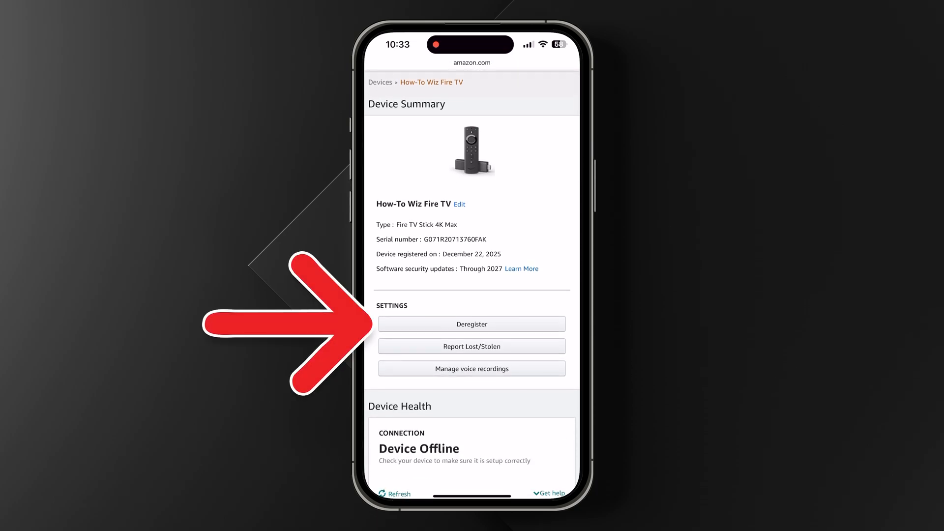
click(471, 323)
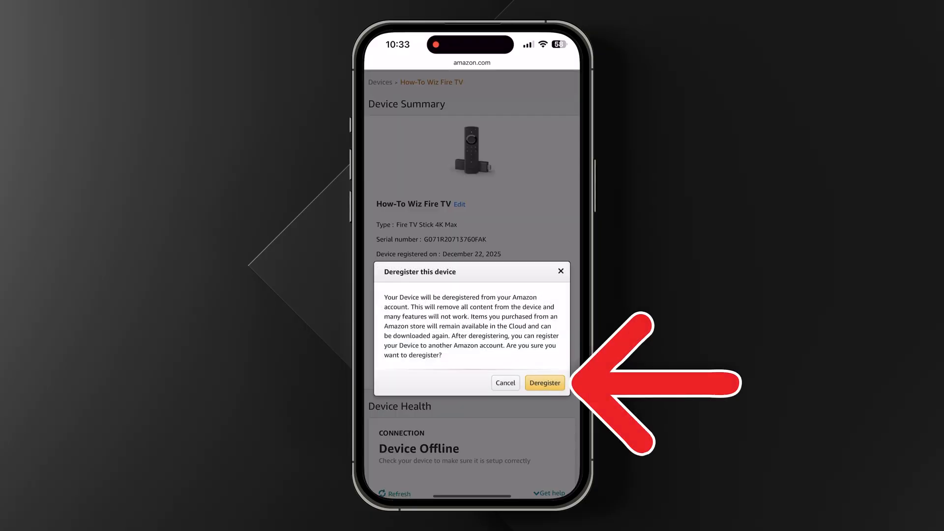